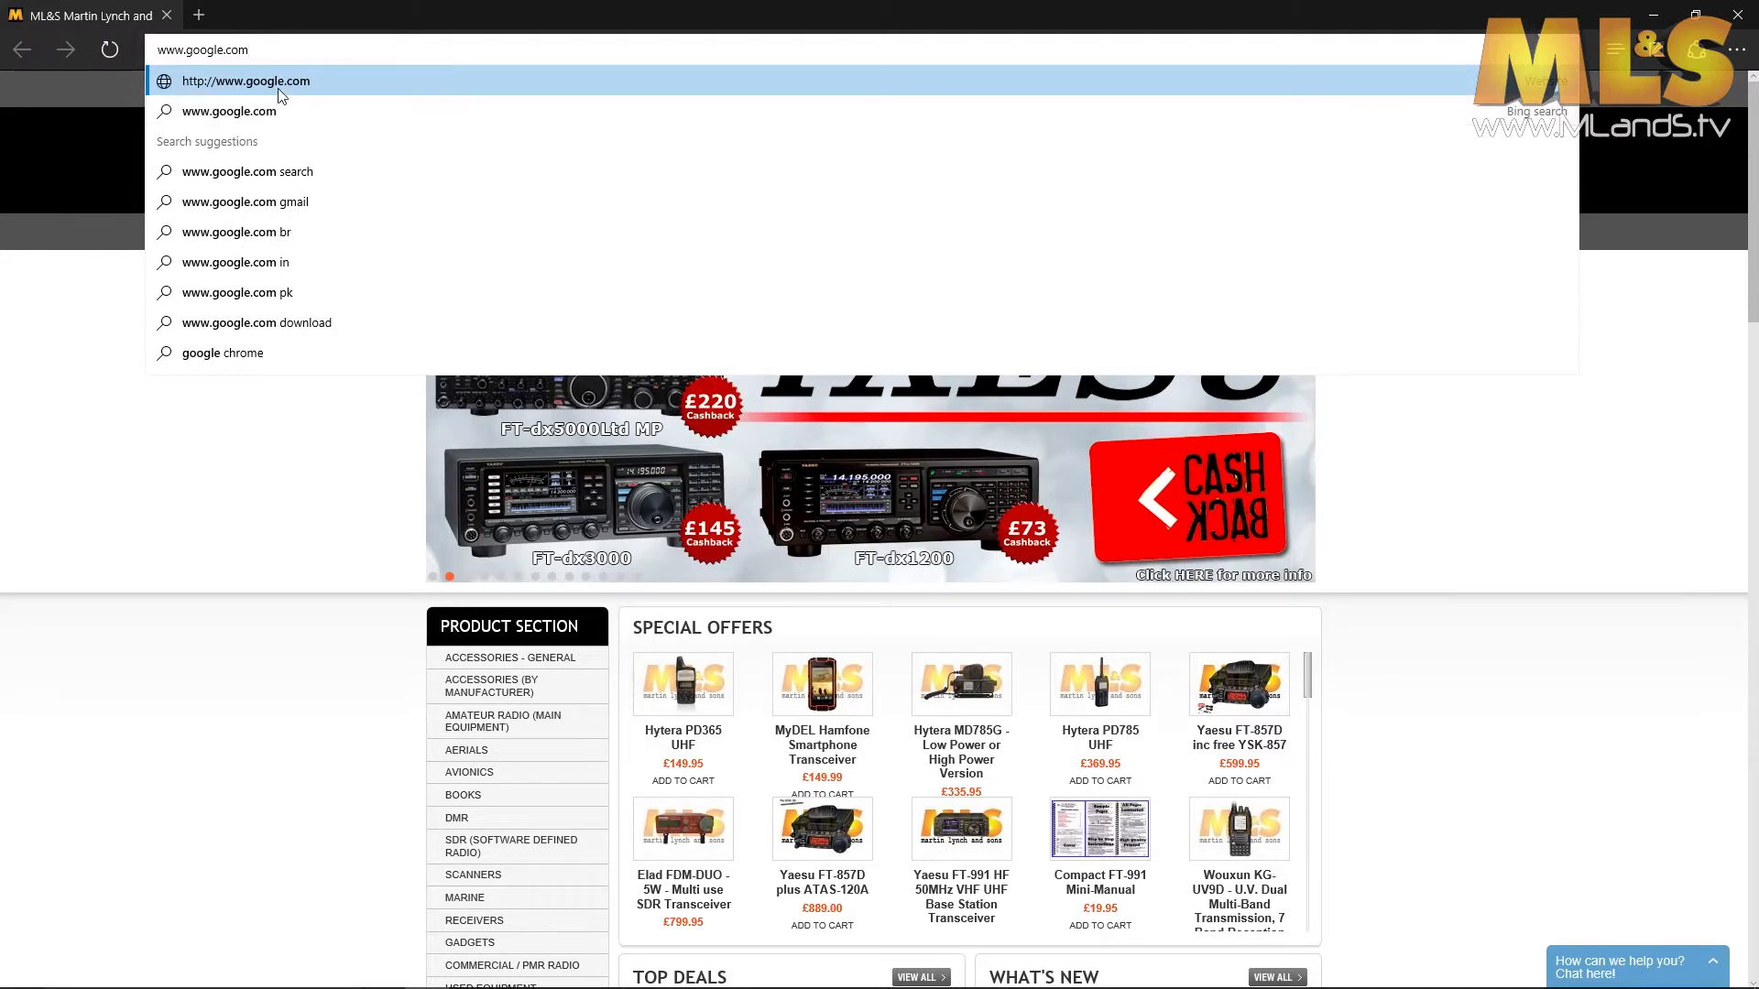
pyautogui.press('Enter')
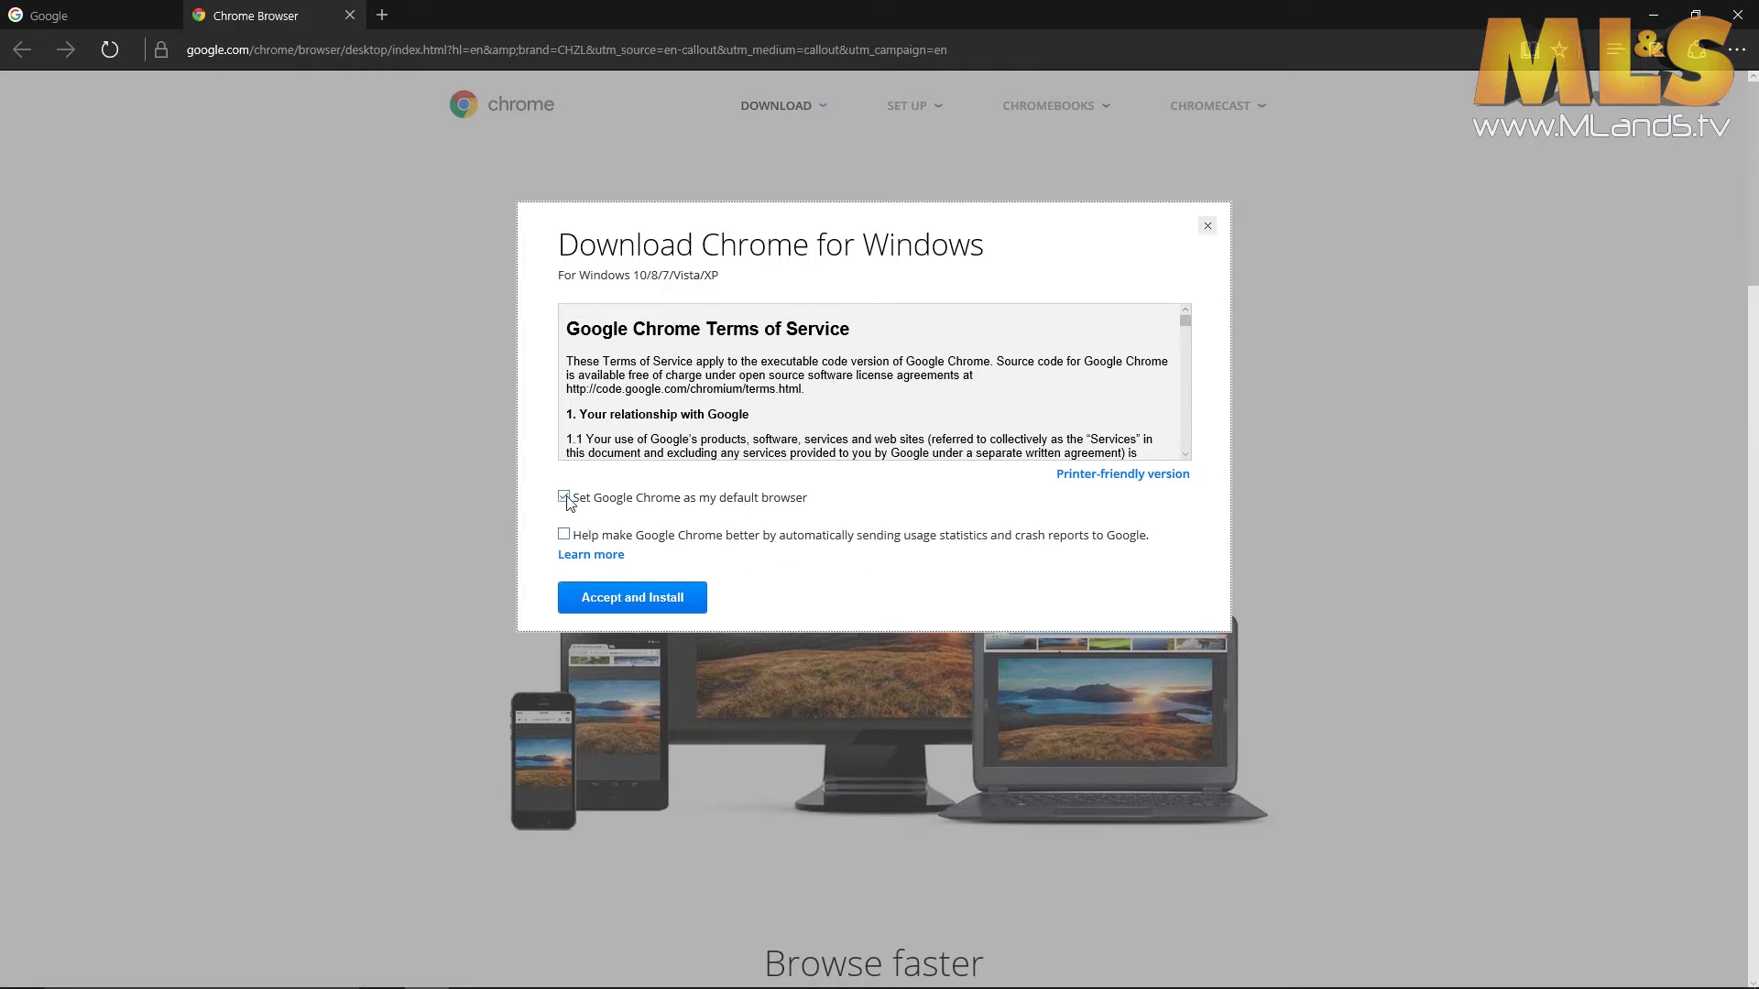
# - Untick 'Set Google Chrome as my default browser' and choose Accept and Install to start the download
pyautogui.click(564, 498)
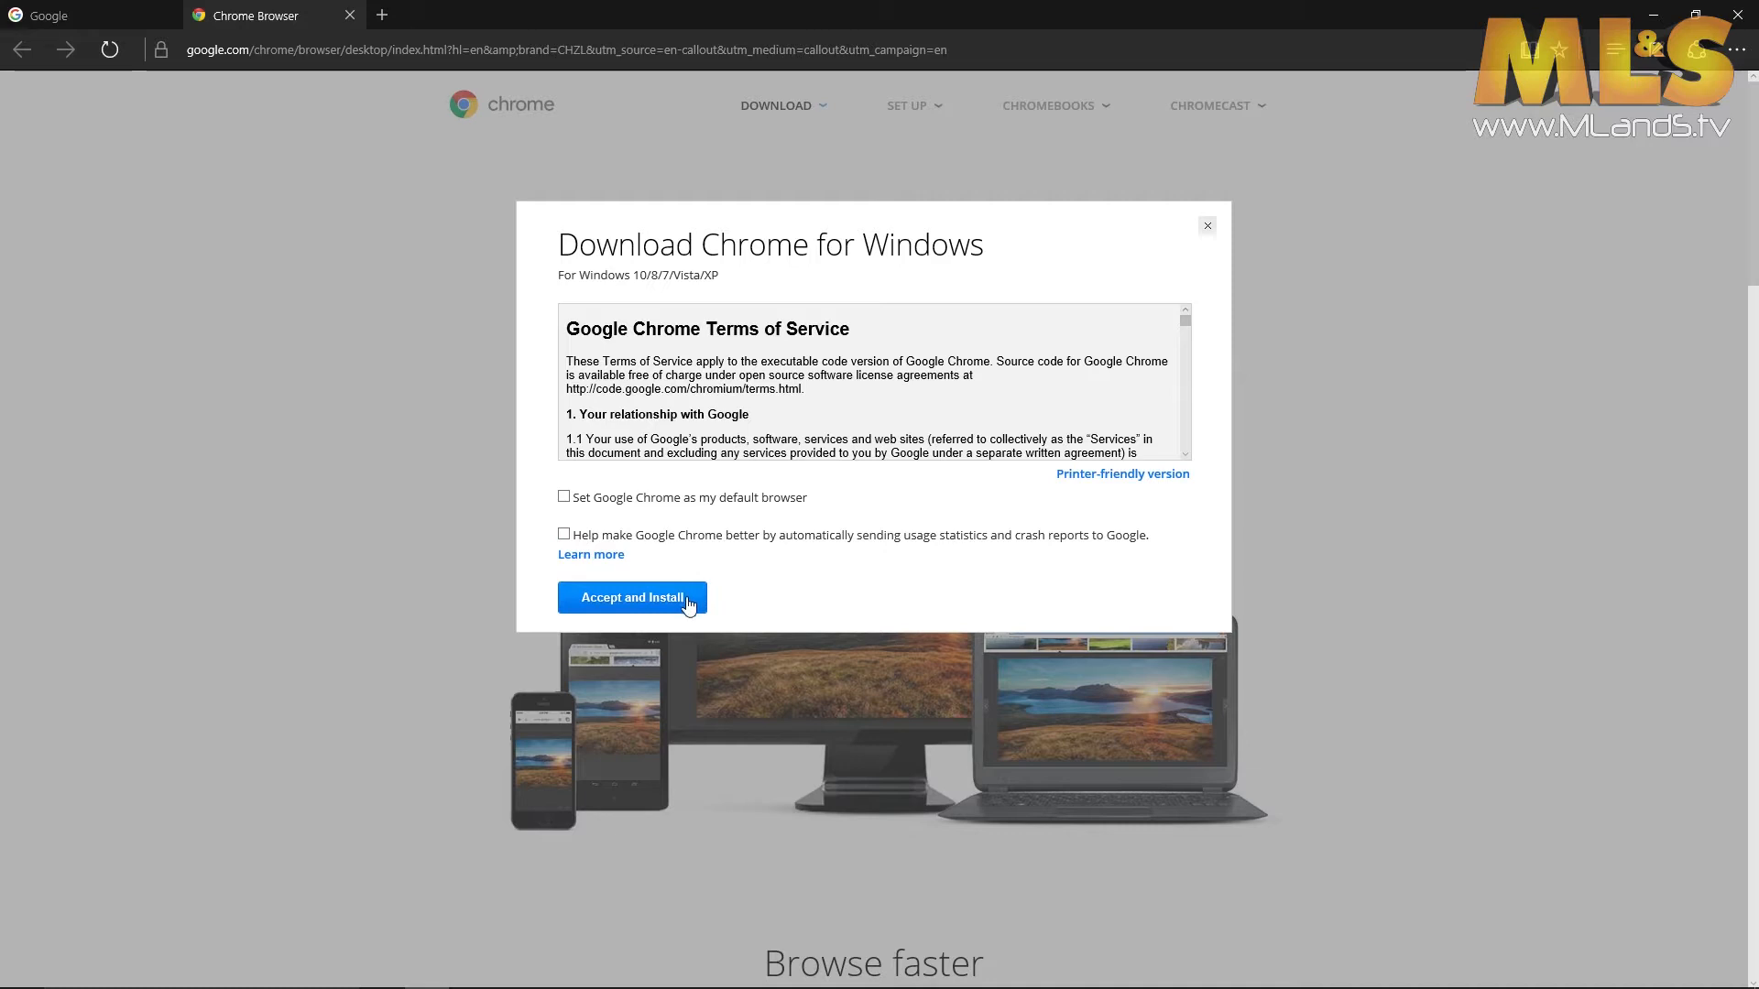
pyautogui.click(632, 598)
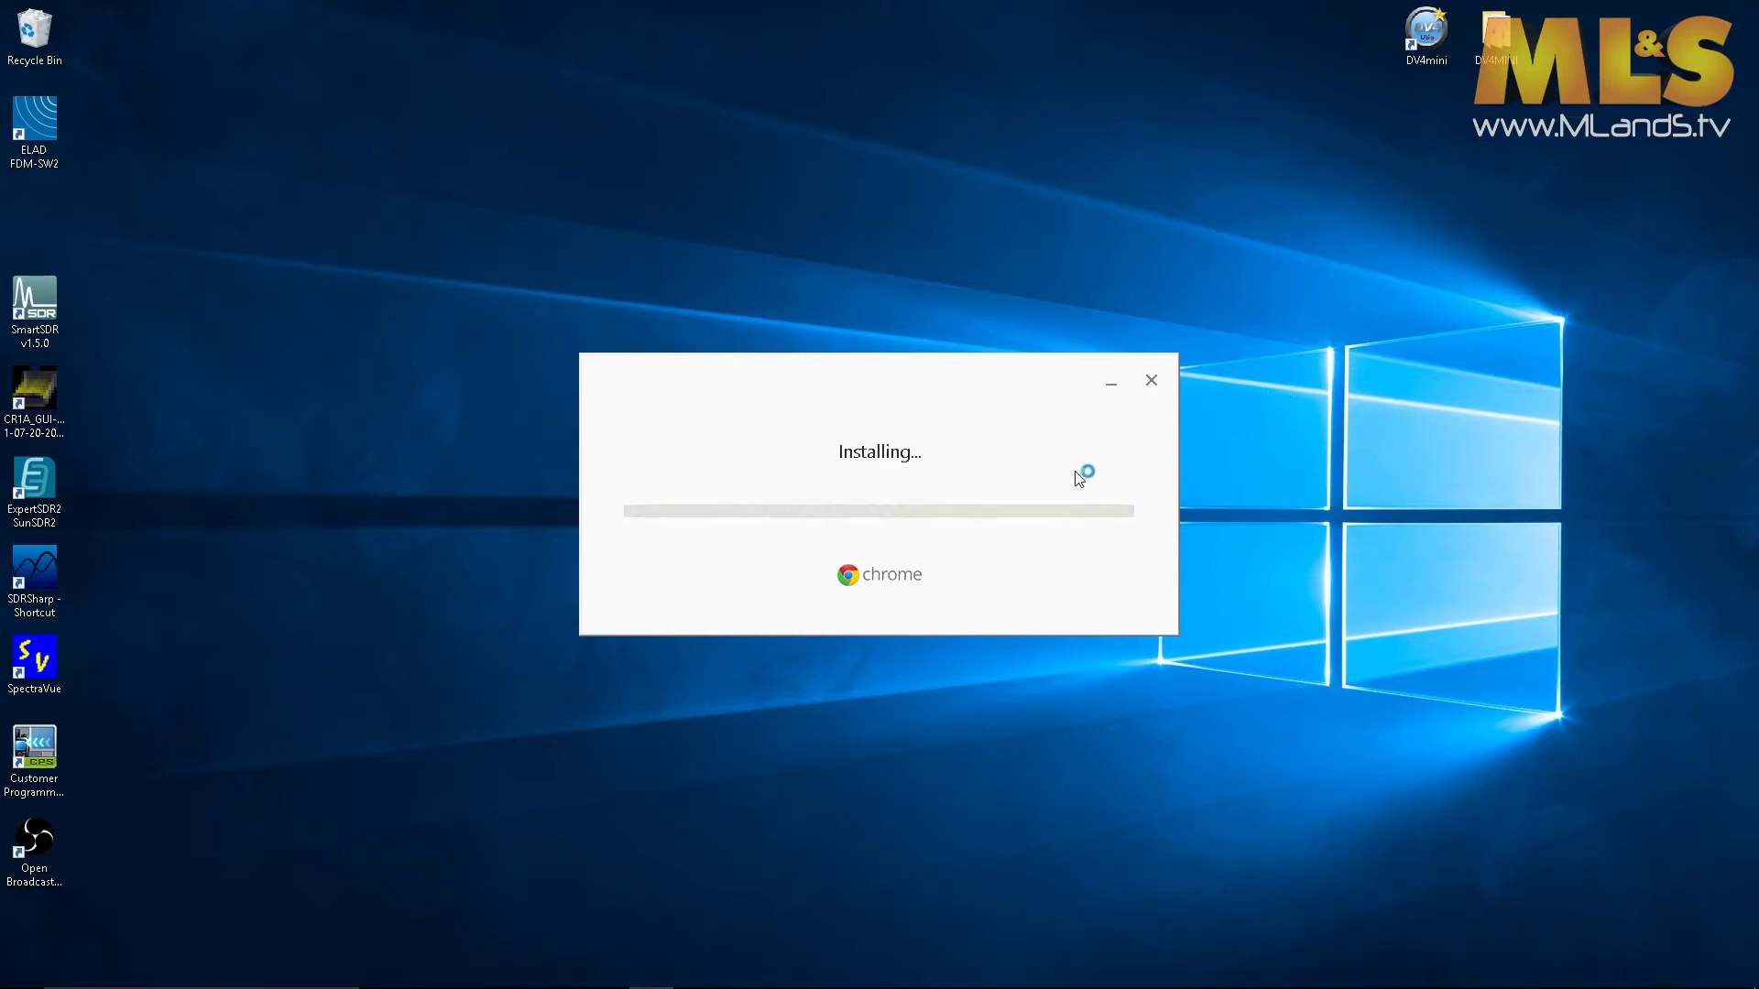
pyautogui.moveTo(1117, 610)
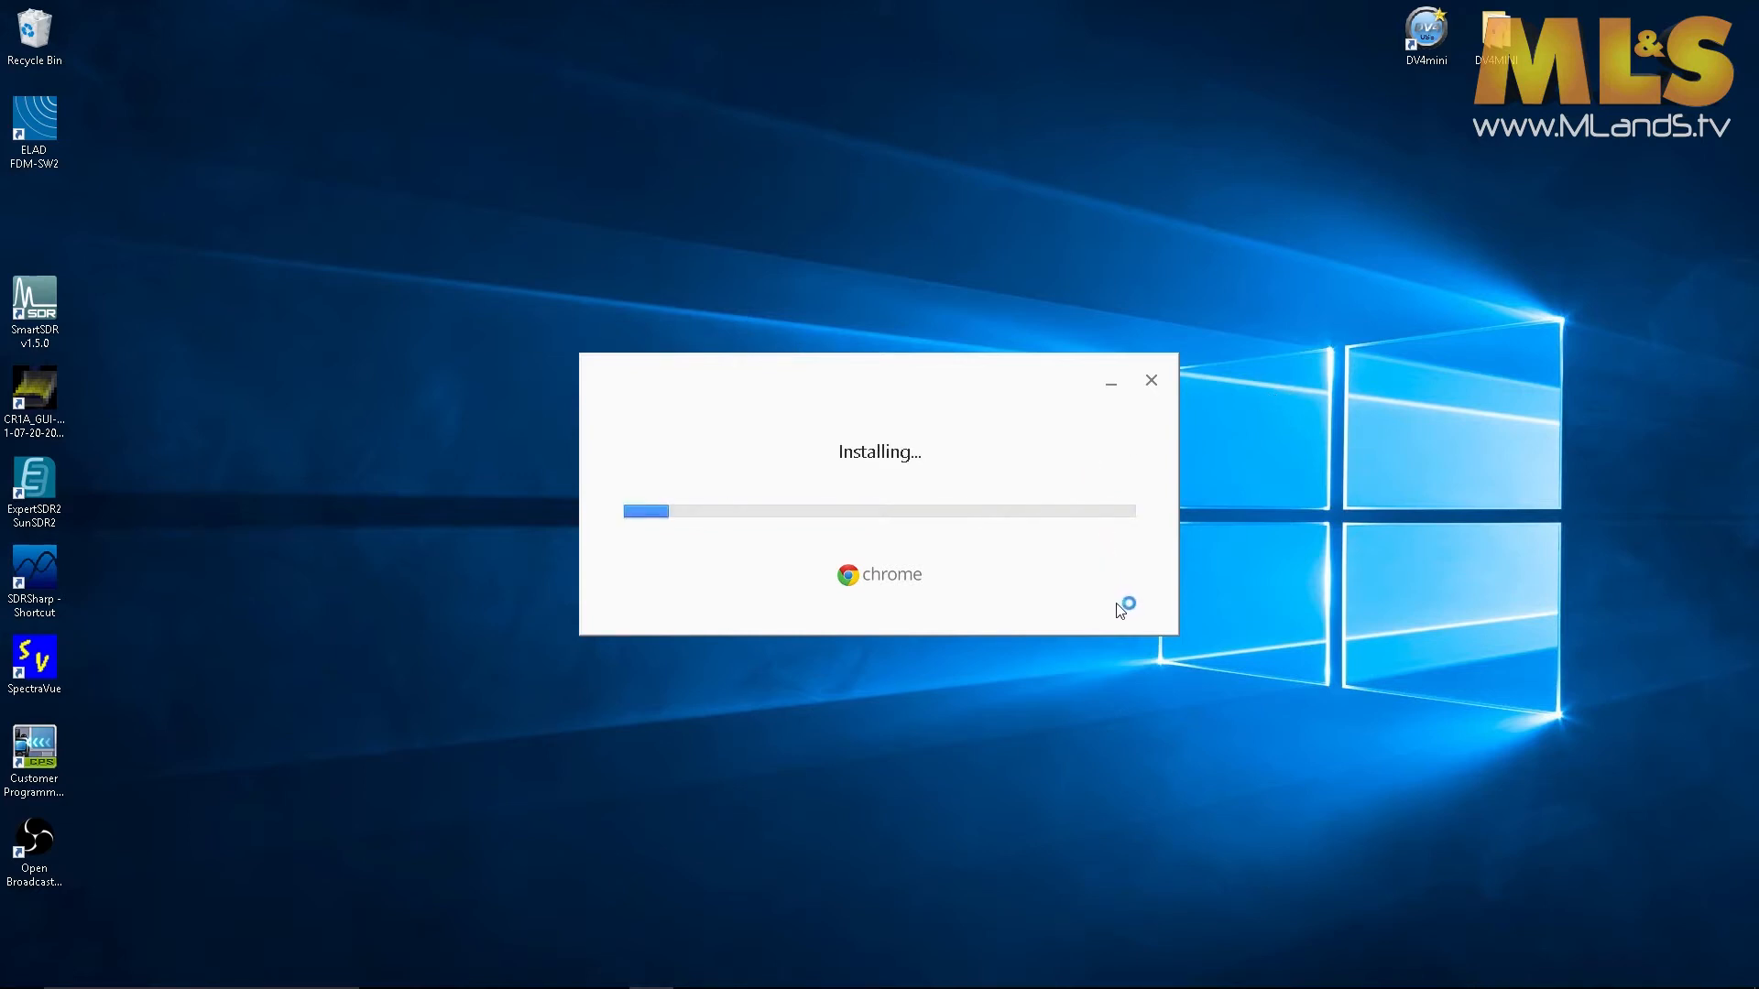